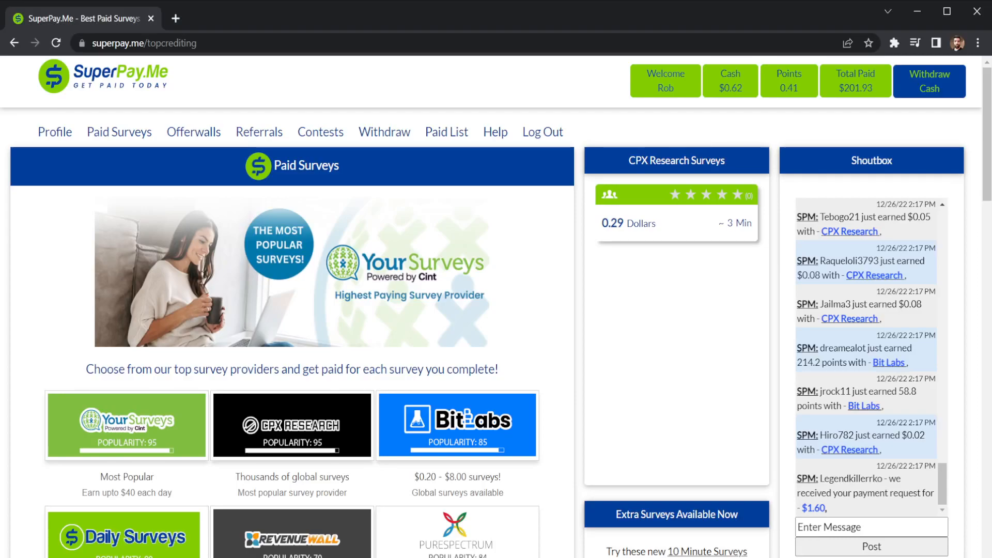
pyautogui.moveTo(704, 135)
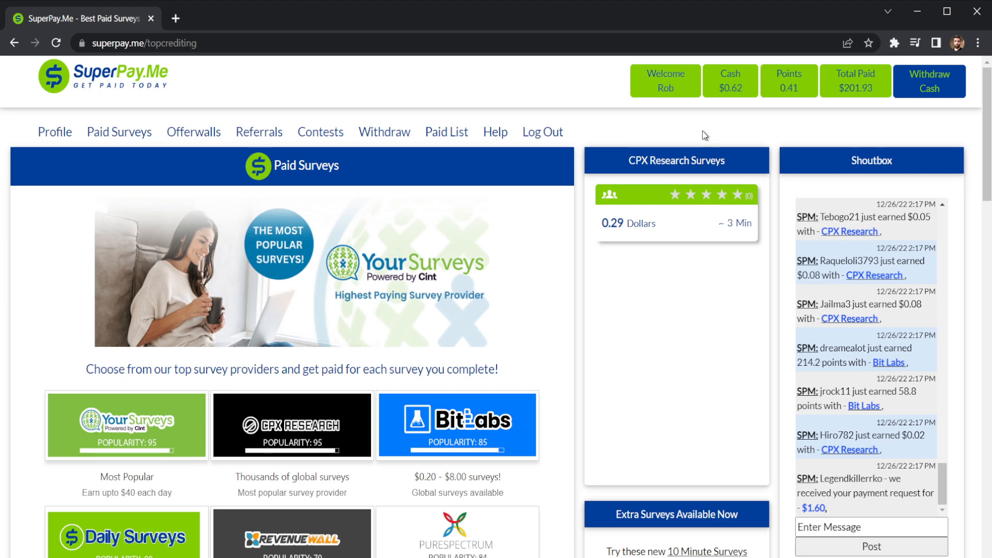
pyautogui.moveTo(763, 118)
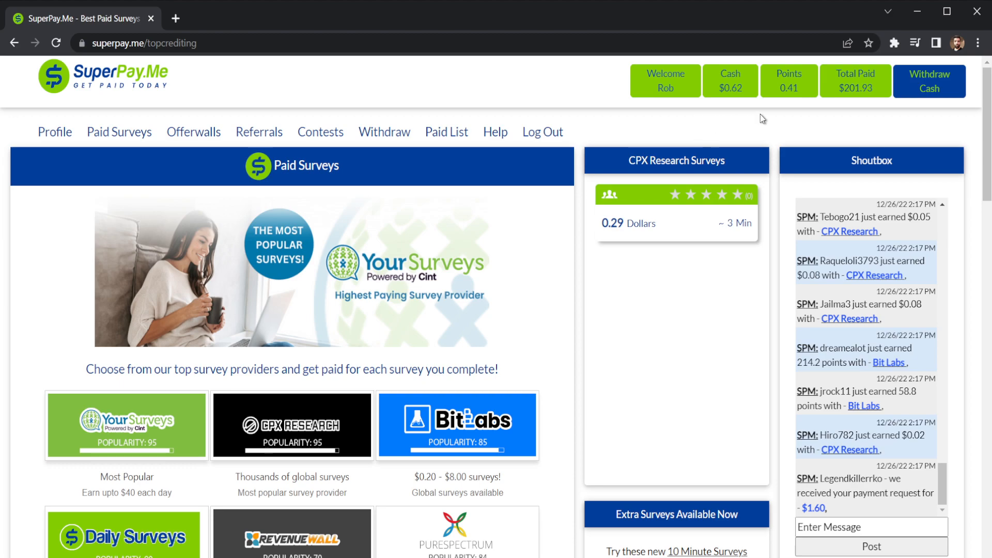
pyautogui.moveTo(862, 90)
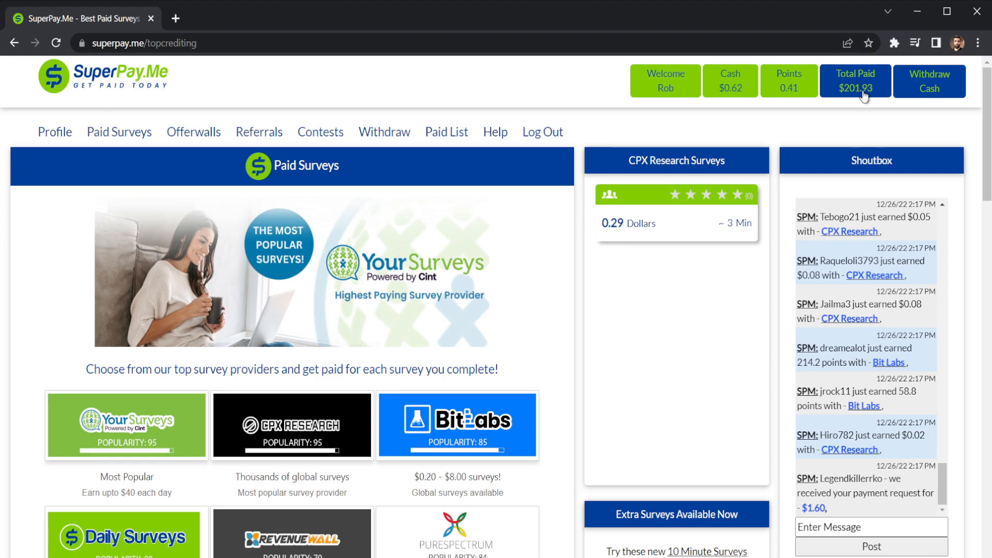
pyautogui.moveTo(830, 91)
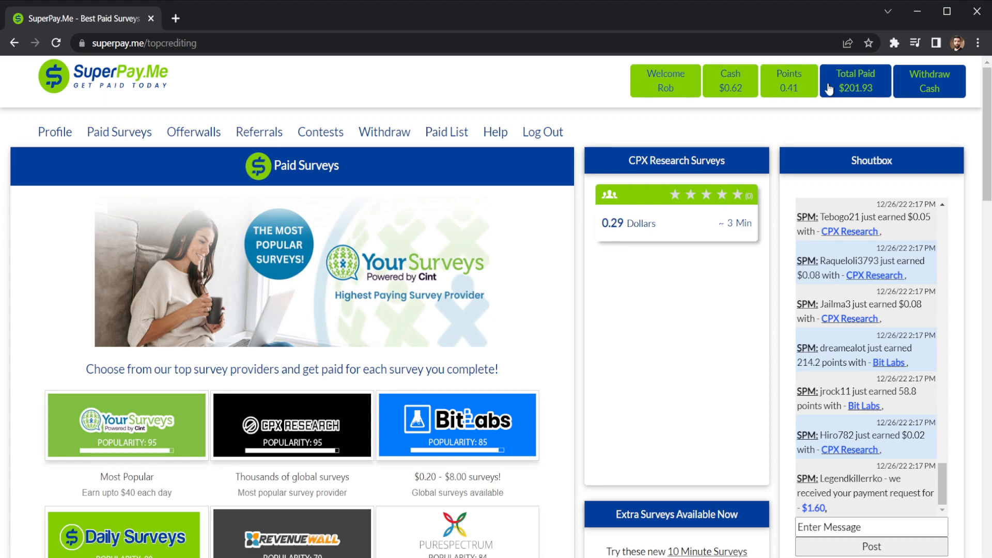
pyautogui.moveTo(646, 198)
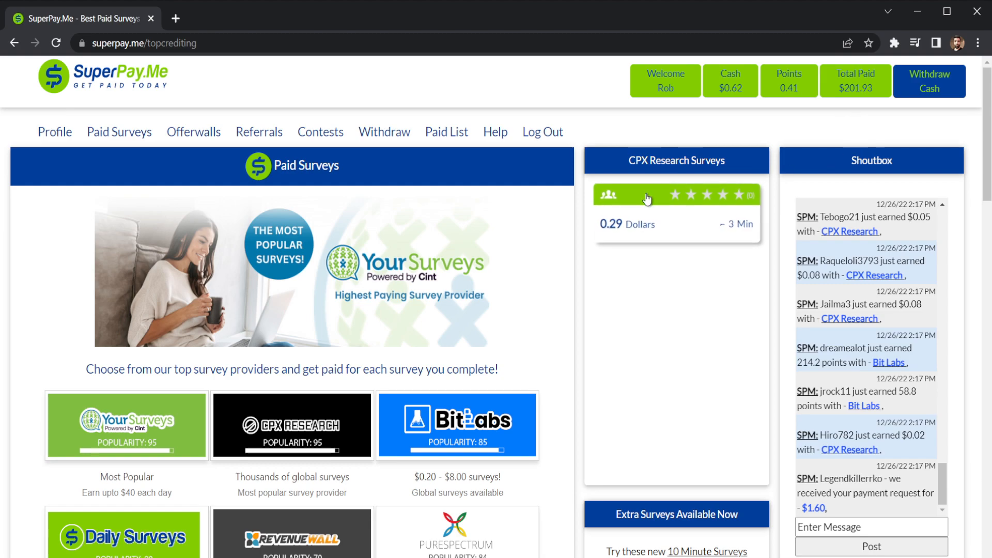
pyautogui.moveTo(694, 272)
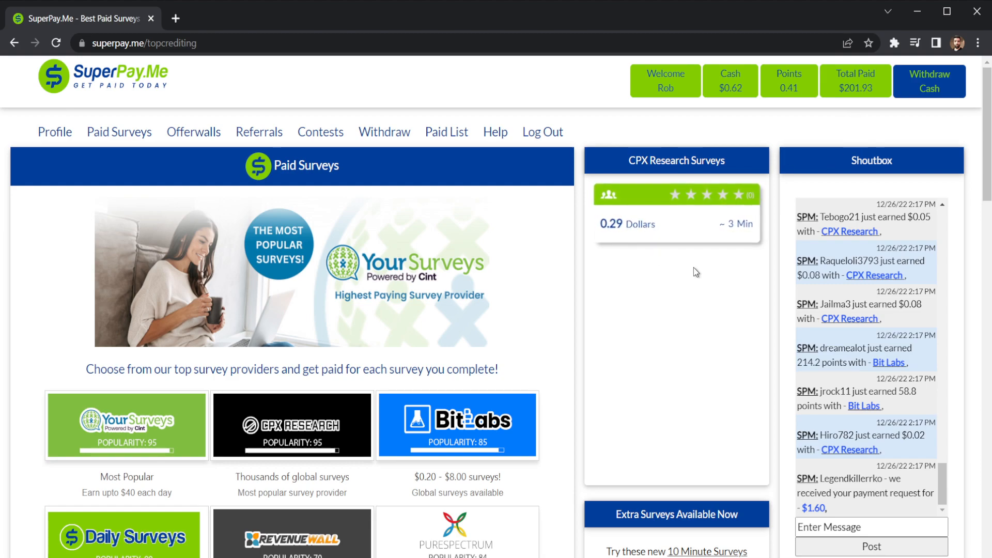
pyautogui.moveTo(705, 287)
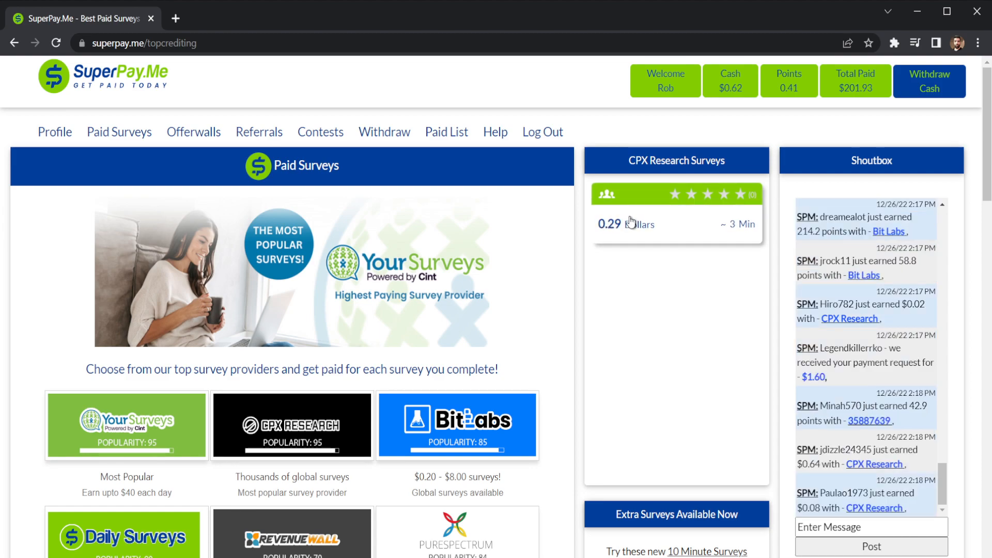
pyautogui.moveTo(684, 226)
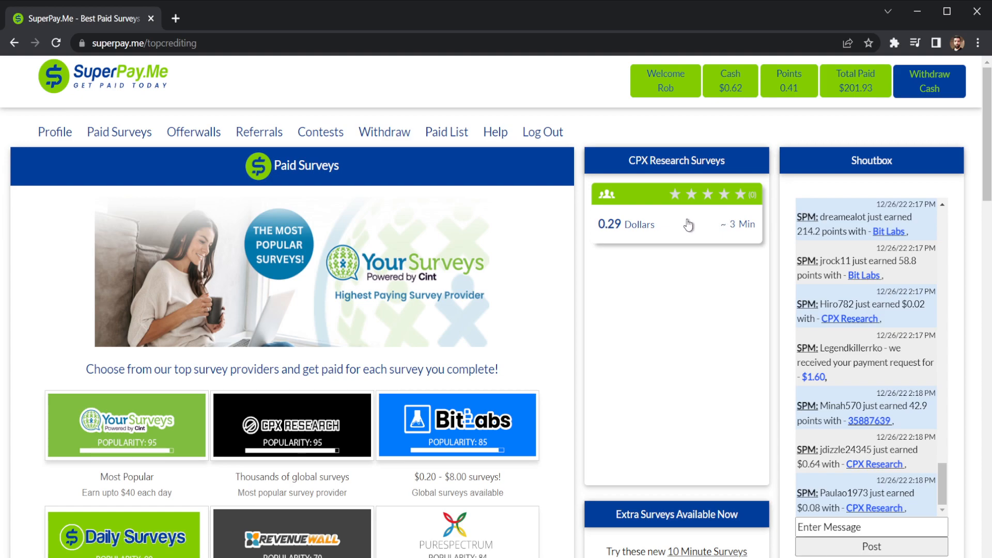
pyautogui.moveTo(617, 163)
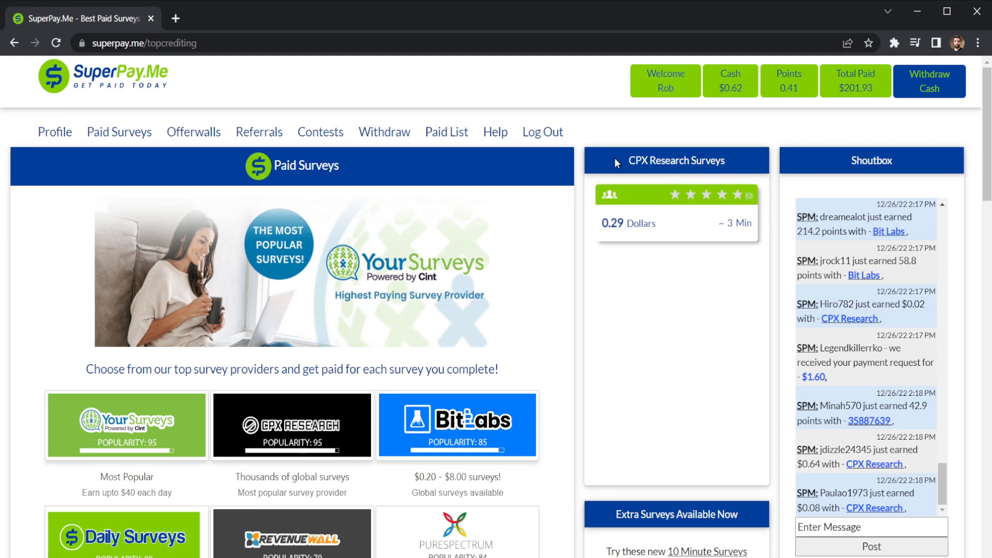
pyautogui.moveTo(635, 494)
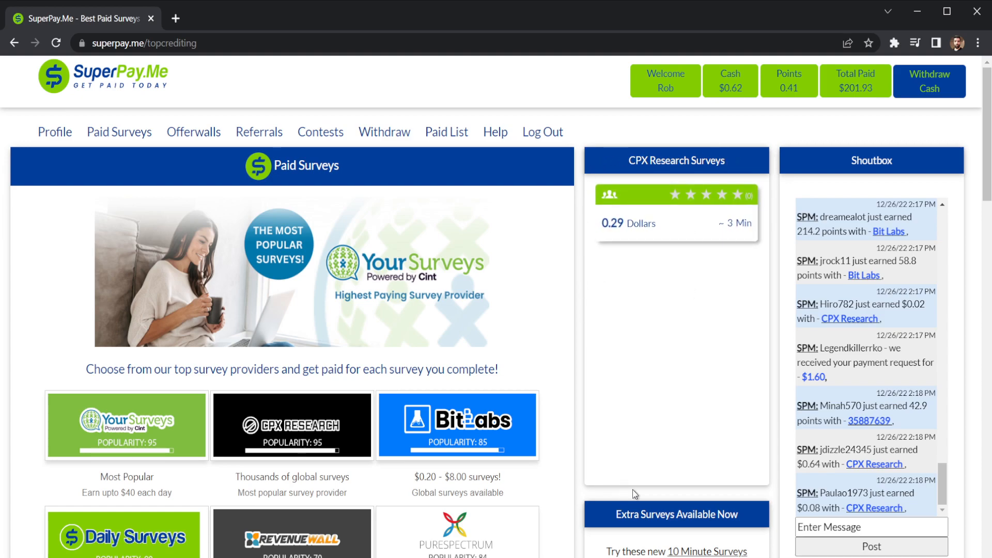
pyautogui.moveTo(584, 236)
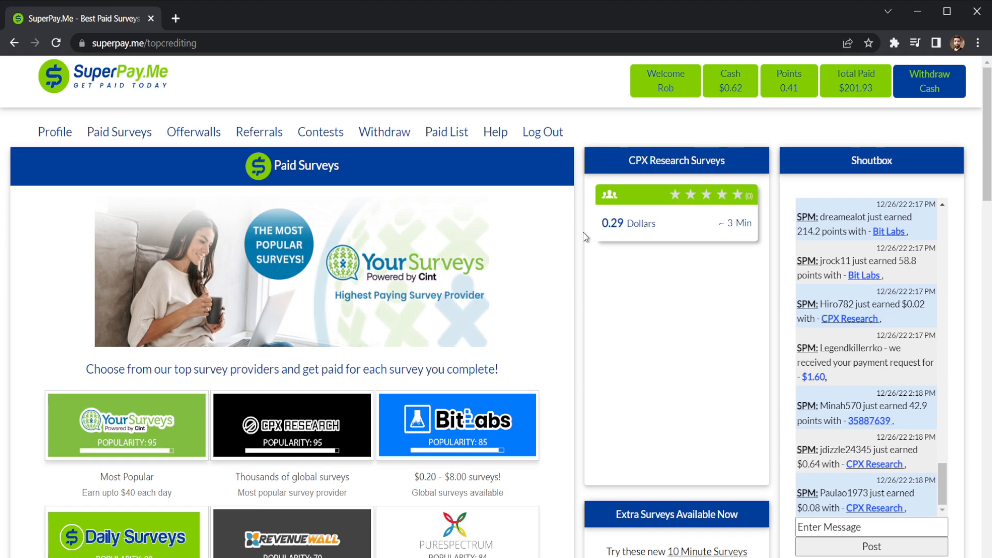
pyautogui.moveTo(681, 237)
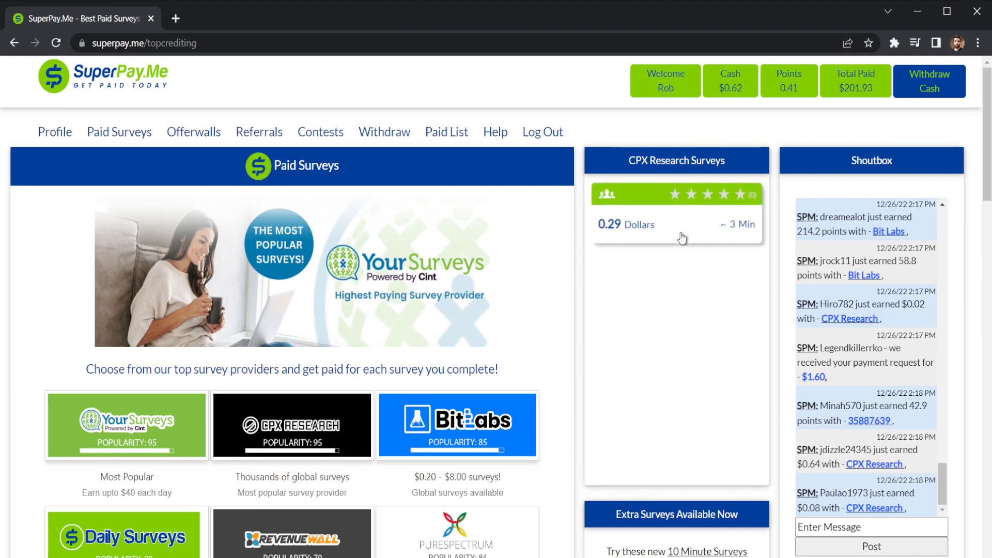
pyautogui.moveTo(641, 265)
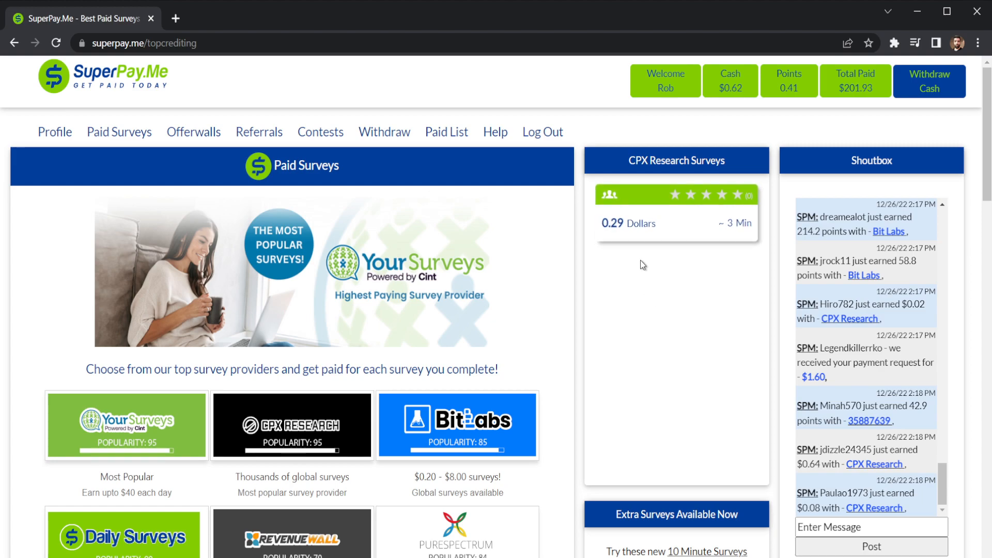
pyautogui.scroll(-3)
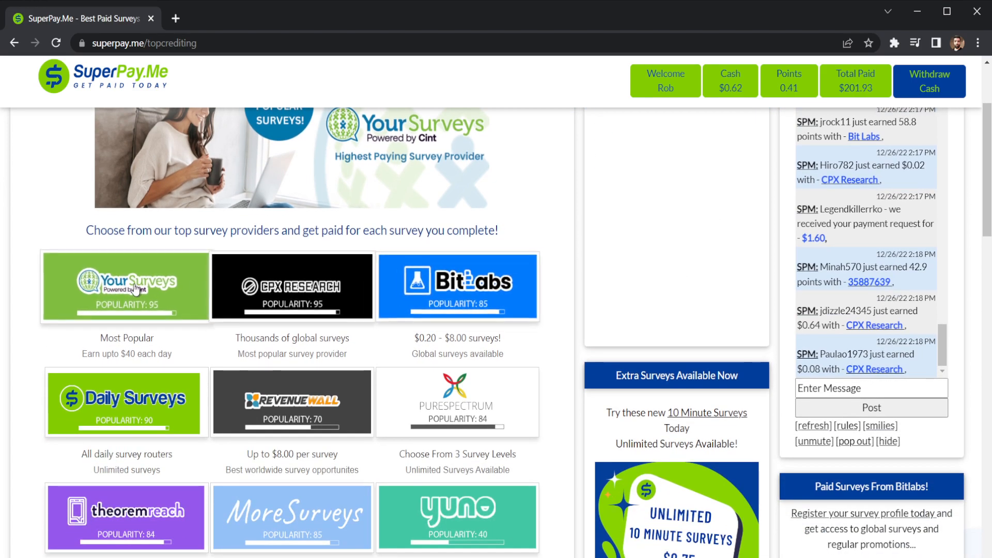
pyautogui.moveTo(257, 432)
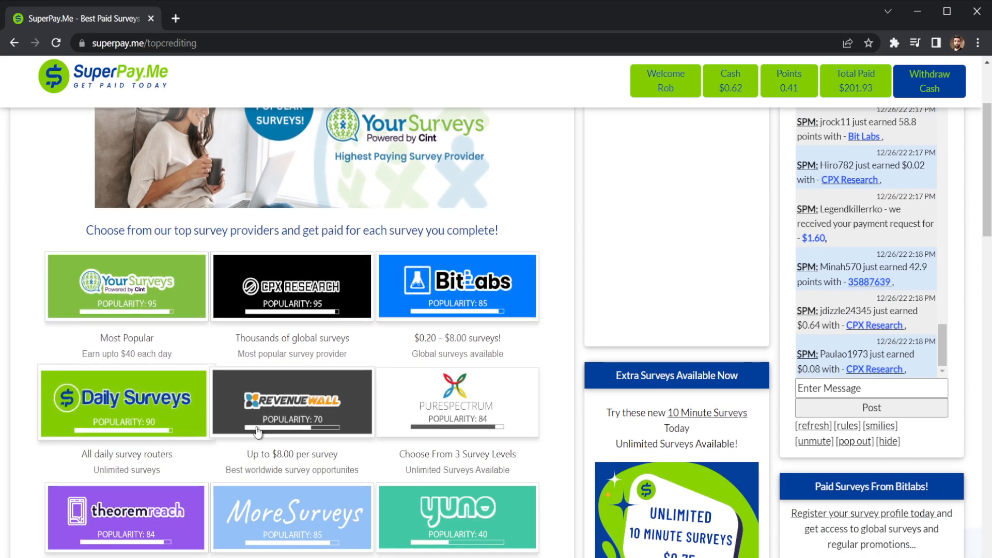
pyautogui.scroll(3)
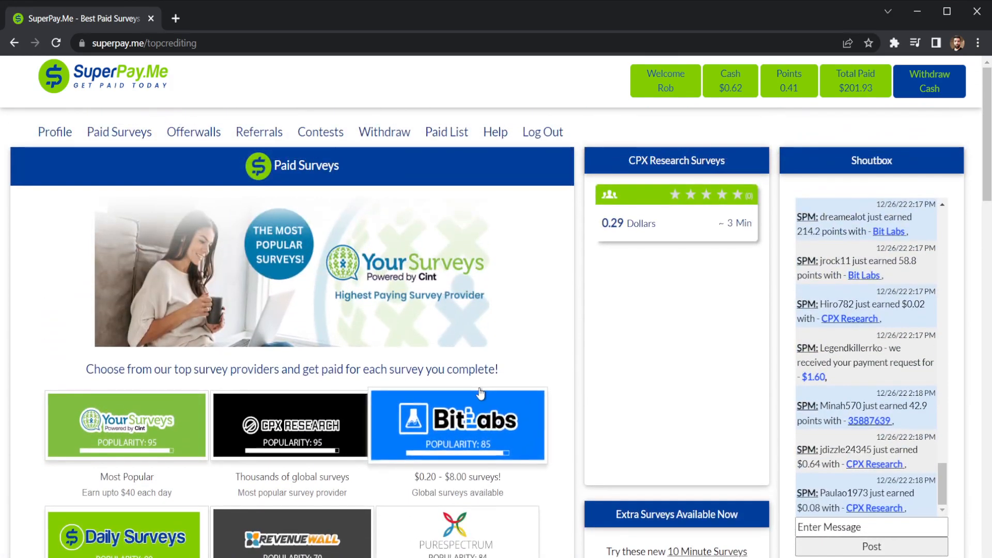
pyautogui.moveTo(533, 241)
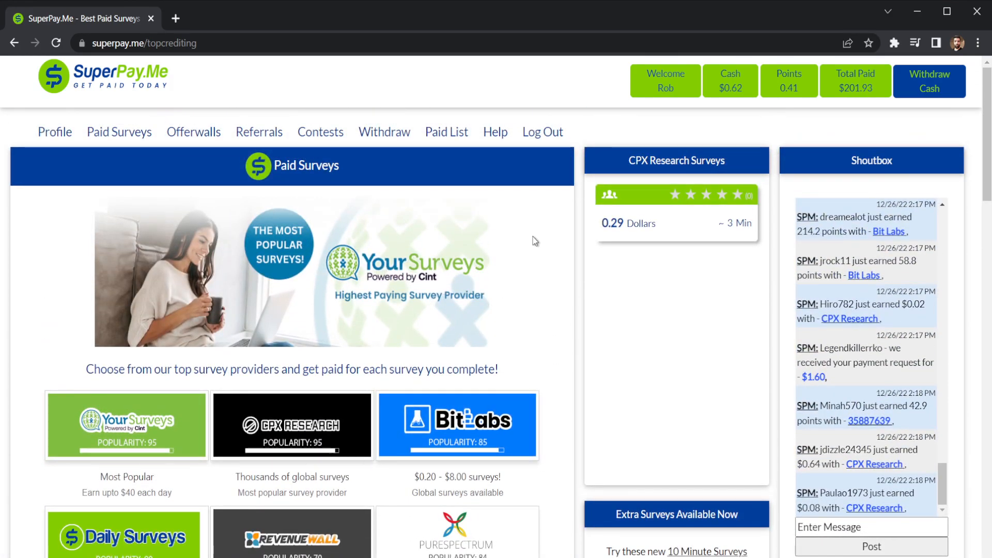
pyautogui.moveTo(547, 257)
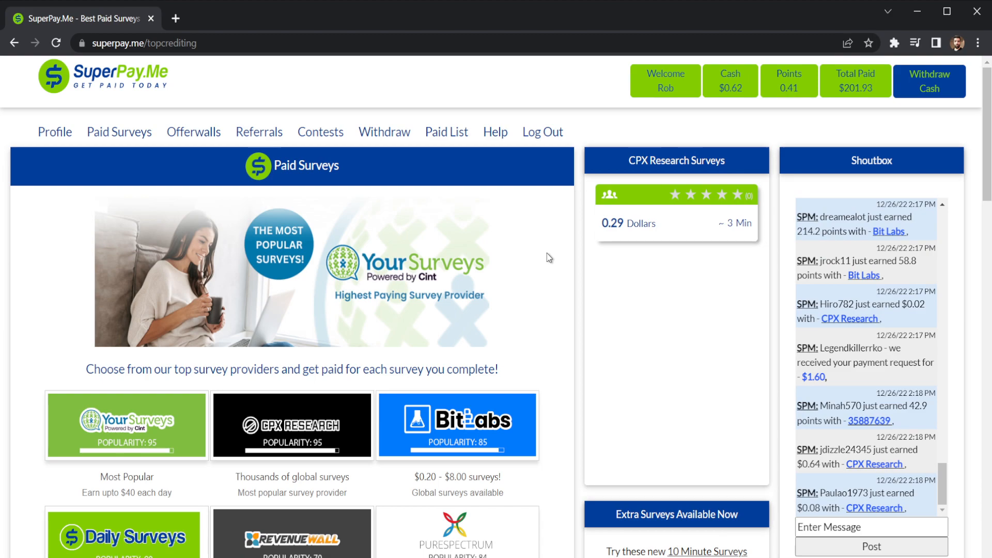
pyautogui.moveTo(564, 251)
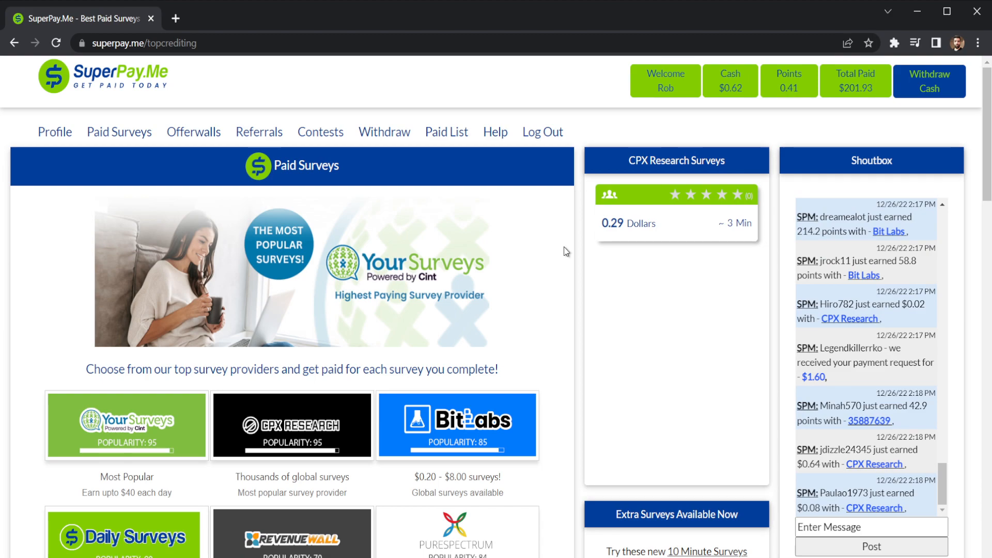